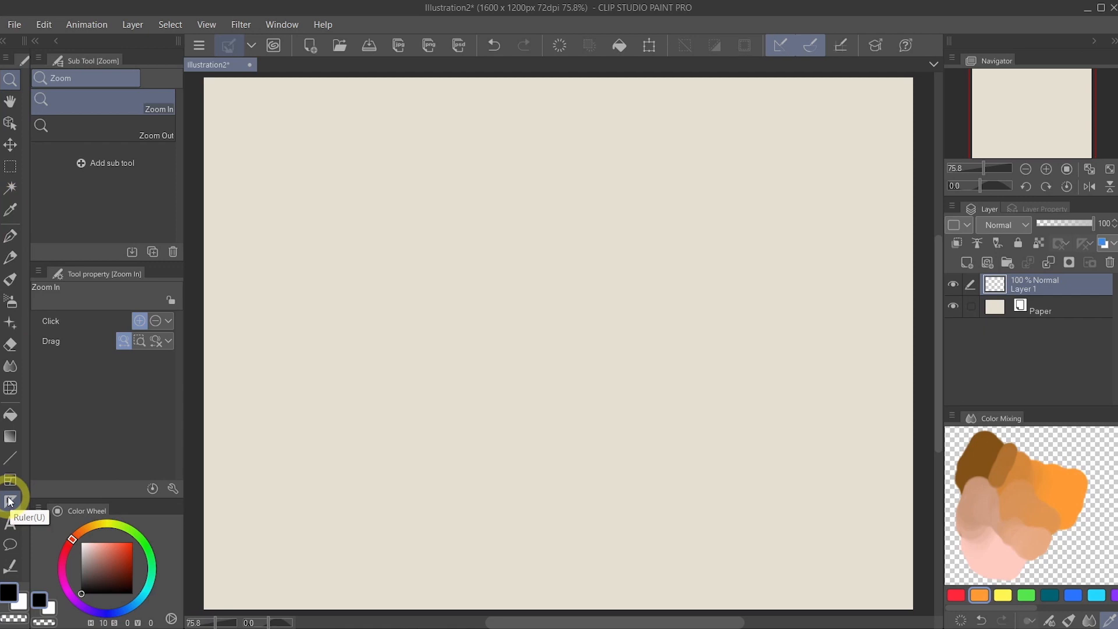
Activate the Ruler tool and preview the Curve, Figure and Symmetrical ruler sub tools.
left_click(9, 500)
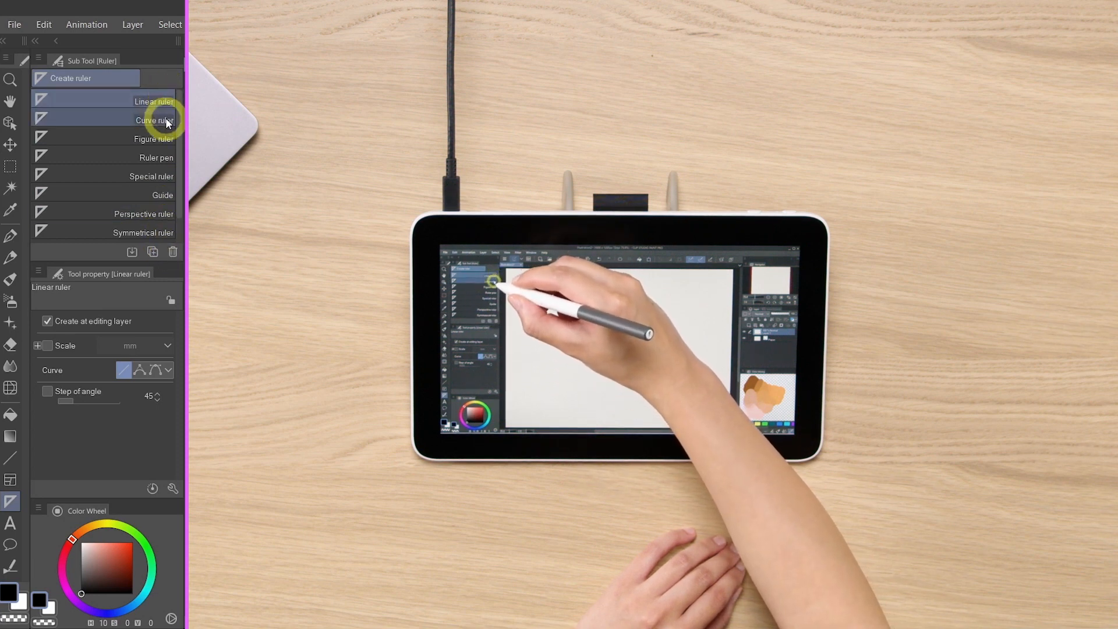
left_click(155, 120)
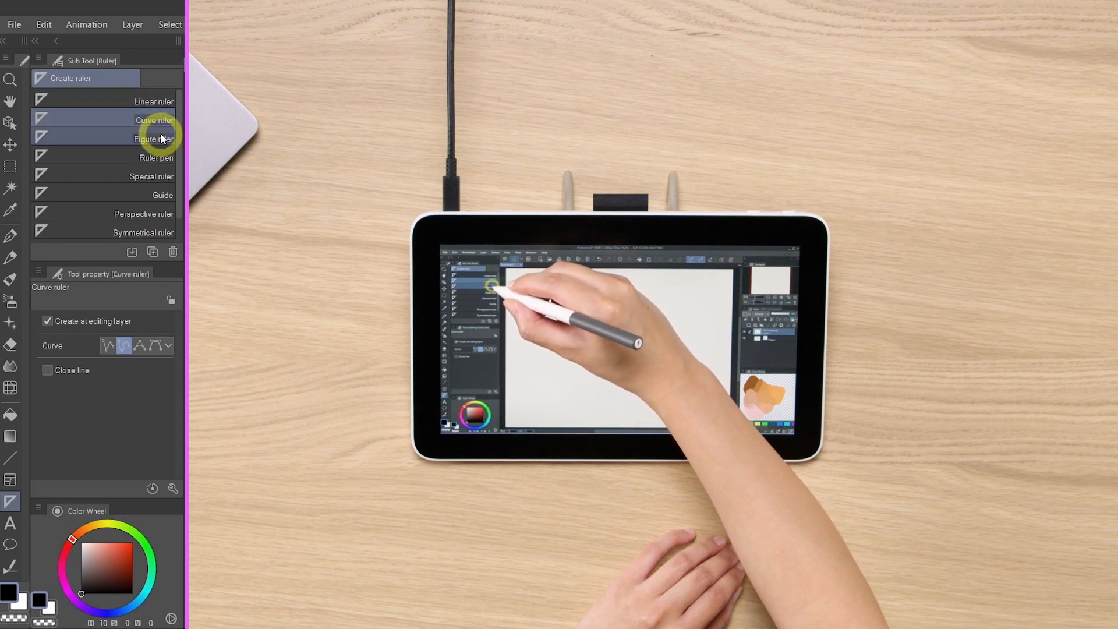
left_click(156, 157)
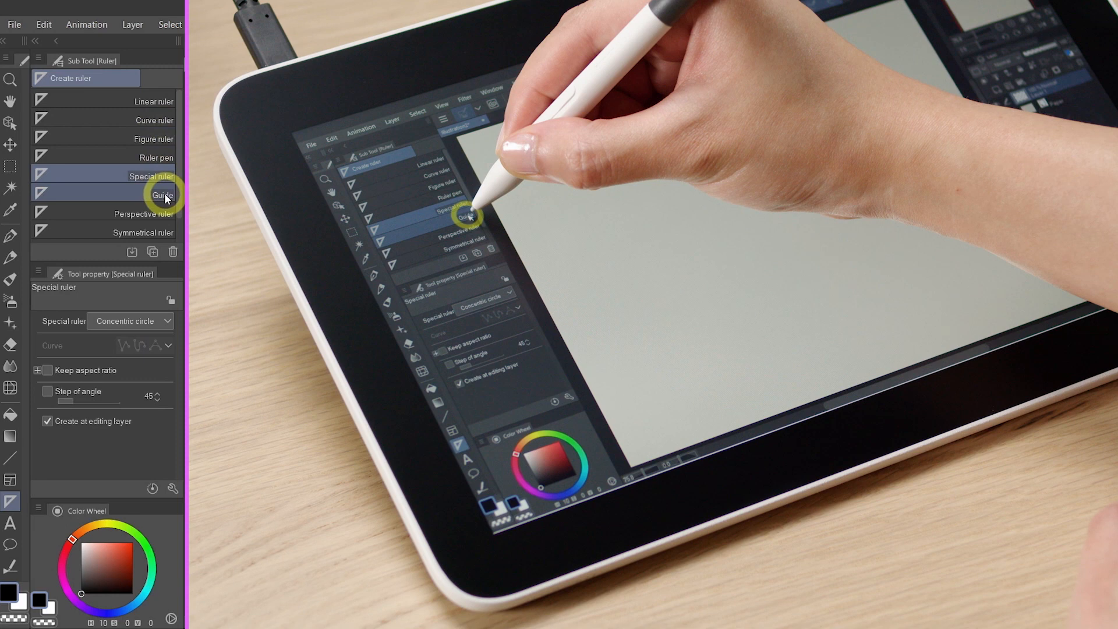
left_click(143, 213)
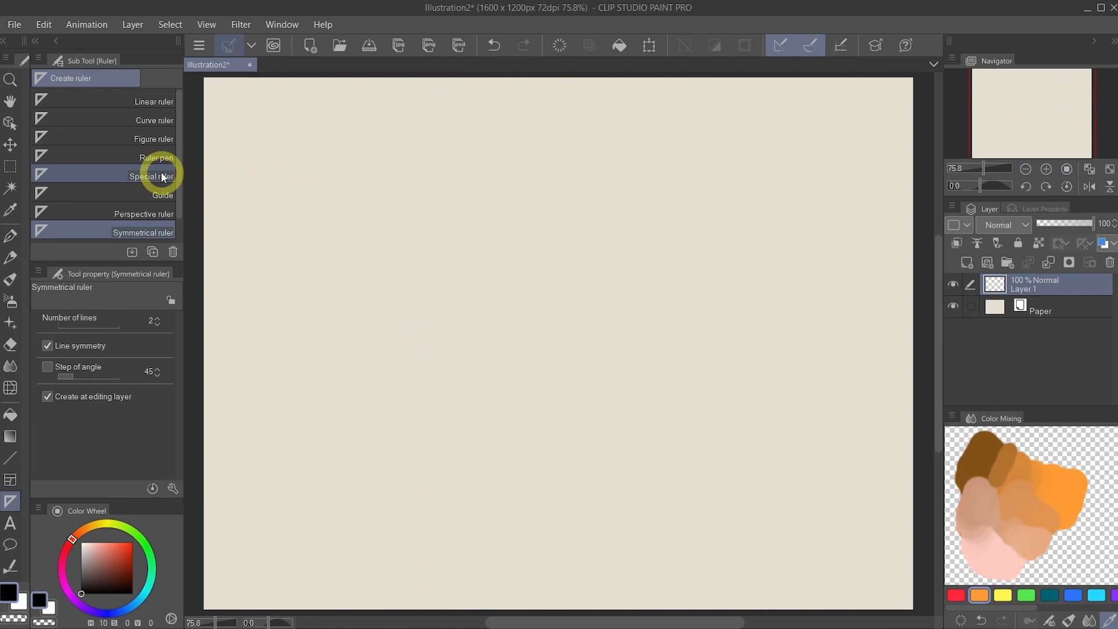
Select the Special ruler sub tool and set its type to Concentric circle.
left_click(142, 175)
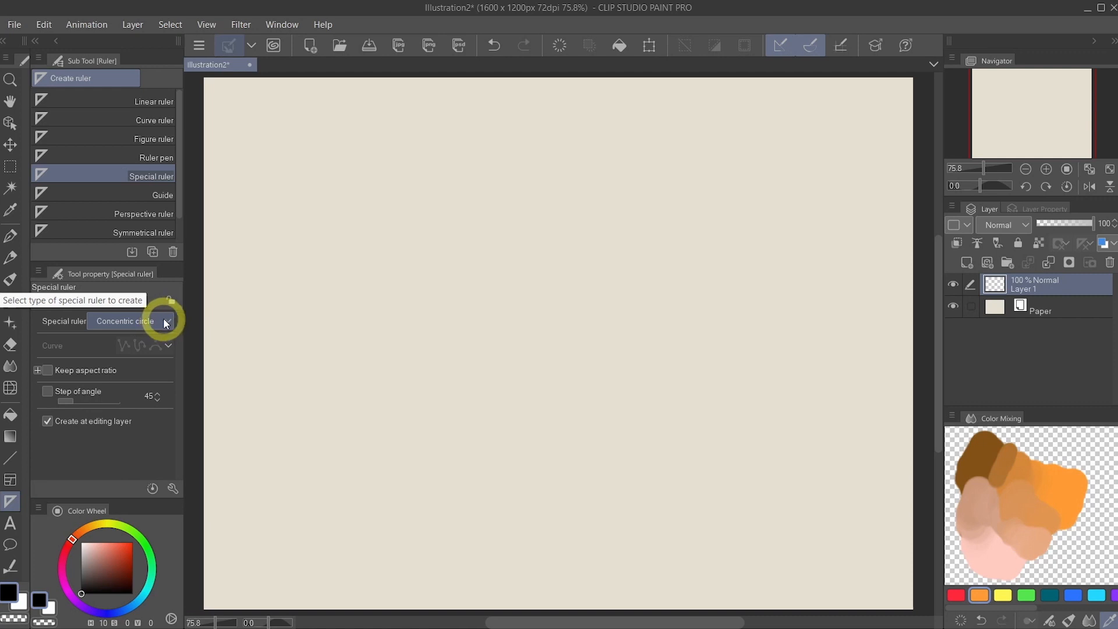
left_click(166, 321)
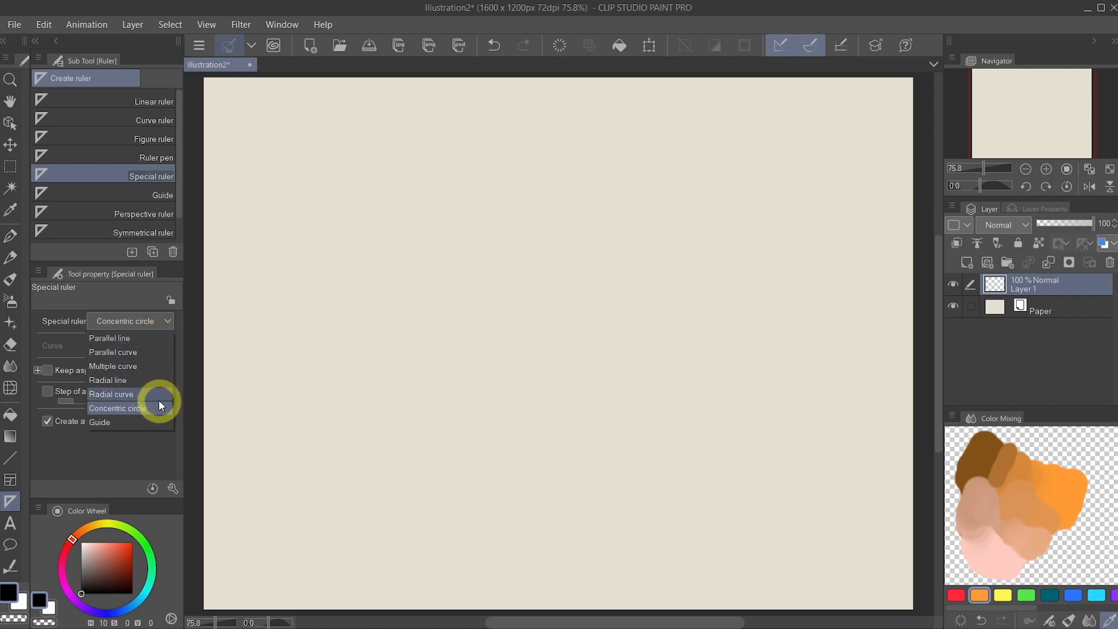
mouse_move(152, 408)
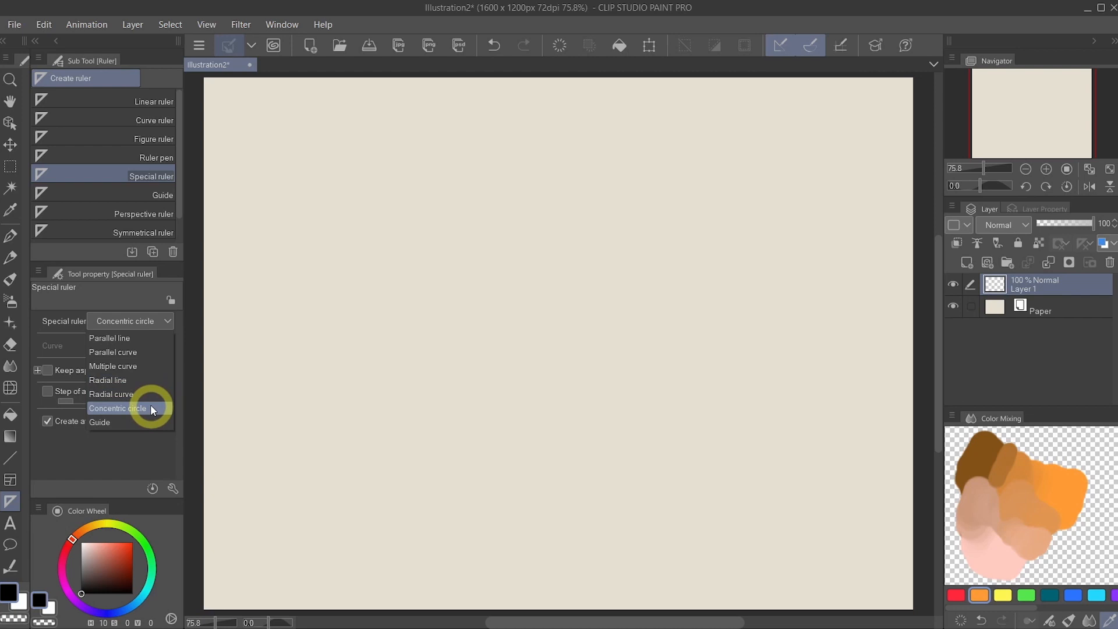
left_click(117, 408)
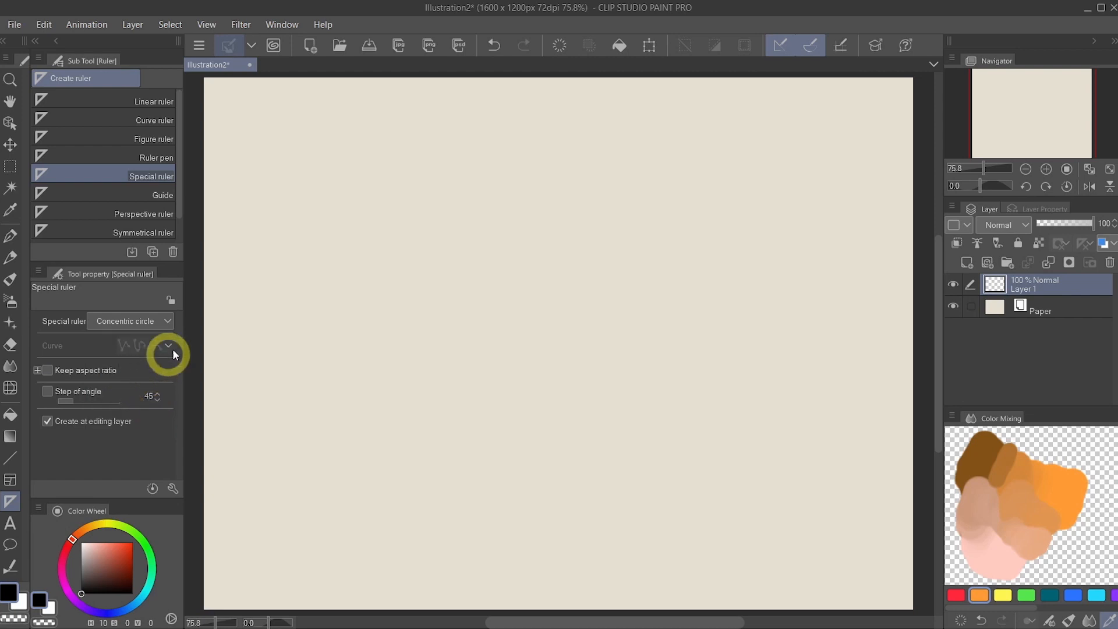